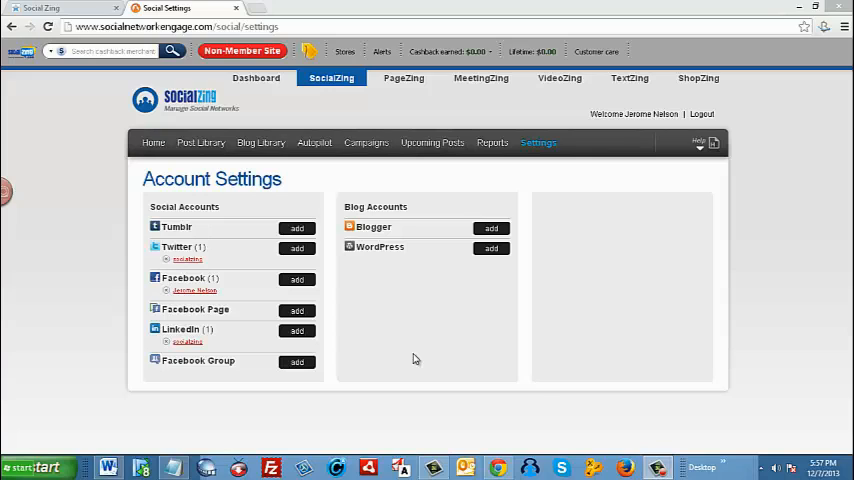
{"action": "mouse_move", "coordinate": [328, 372]}
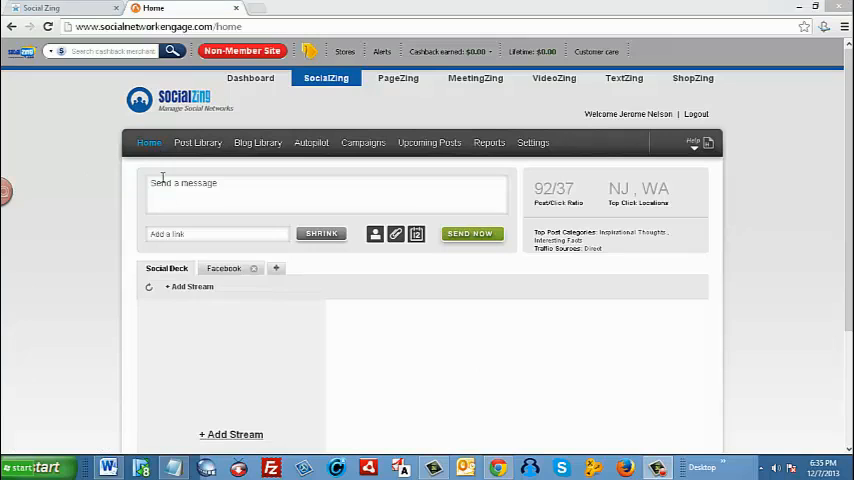
- Compose 'Big Announcement Today! Click Here For Details' and attach a shortened link
{"action": "type", "text": "Big Announcement Today! Click Here For Details"}
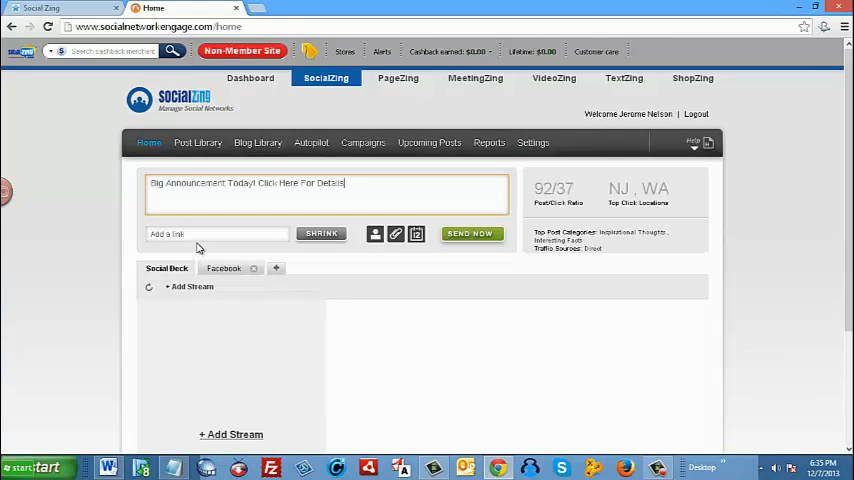
{"action": "left_click", "coordinate": [216, 234]}
{"action": "type", "text": "http://www.socialzing.com"}
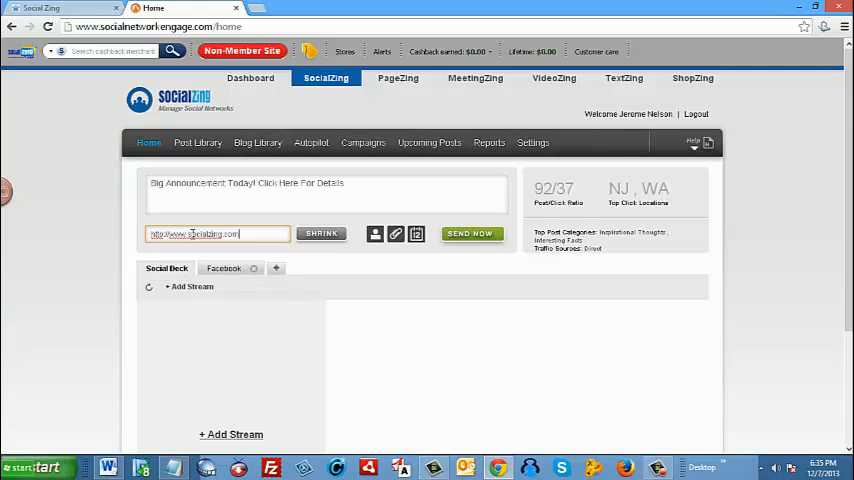
{"action": "left_click", "coordinate": [320, 232]}
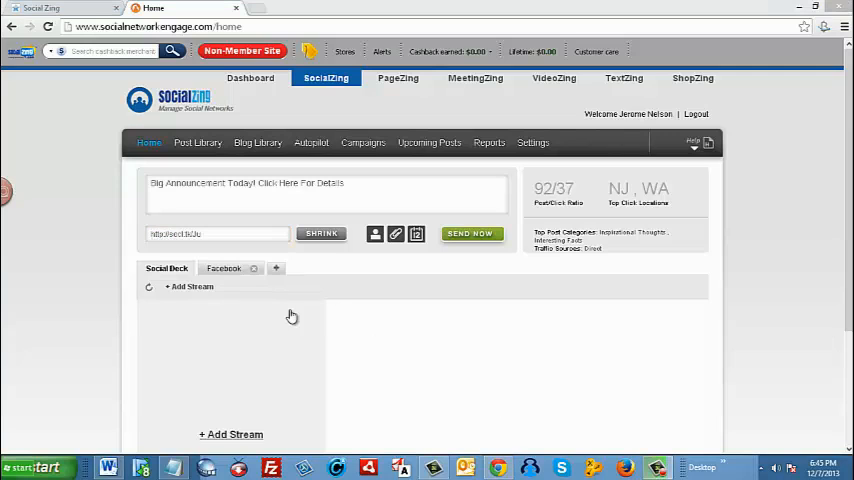
{"action": "mouse_move", "coordinate": [260, 246]}
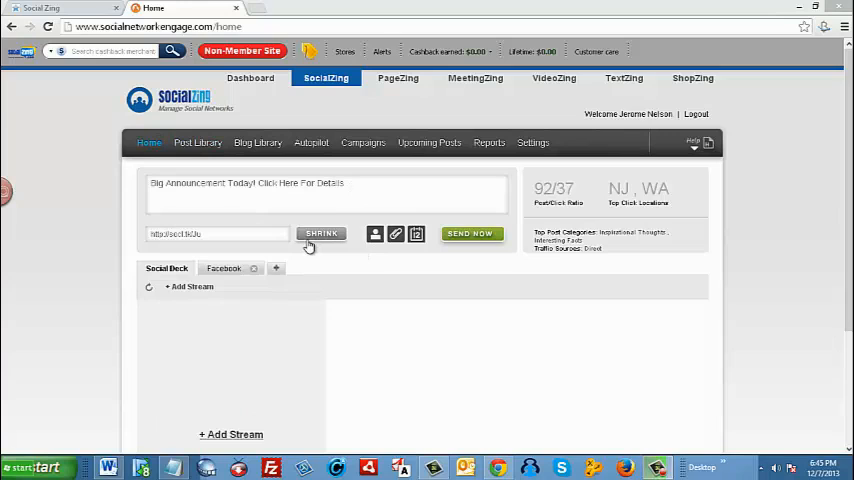
{"action": "mouse_move", "coordinate": [376, 234]}
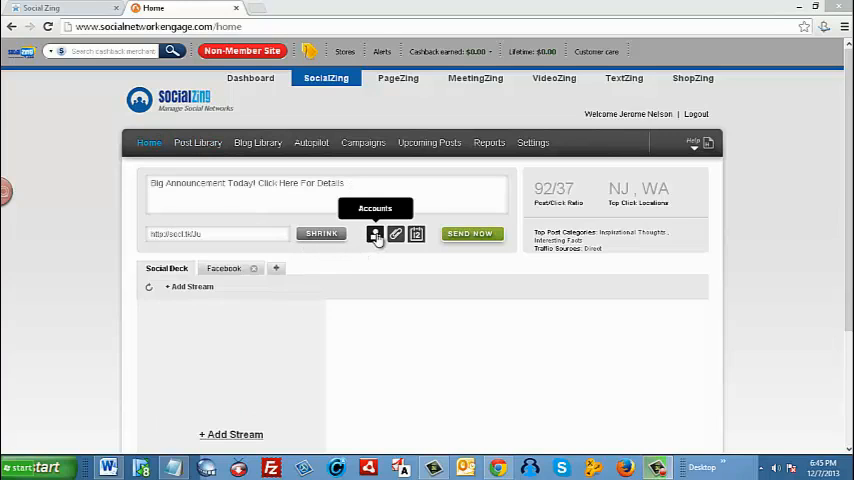
- Clear Select All in the accounts panel and leave only the Facebook account ticked
{"action": "left_click", "coordinate": [376, 234]}
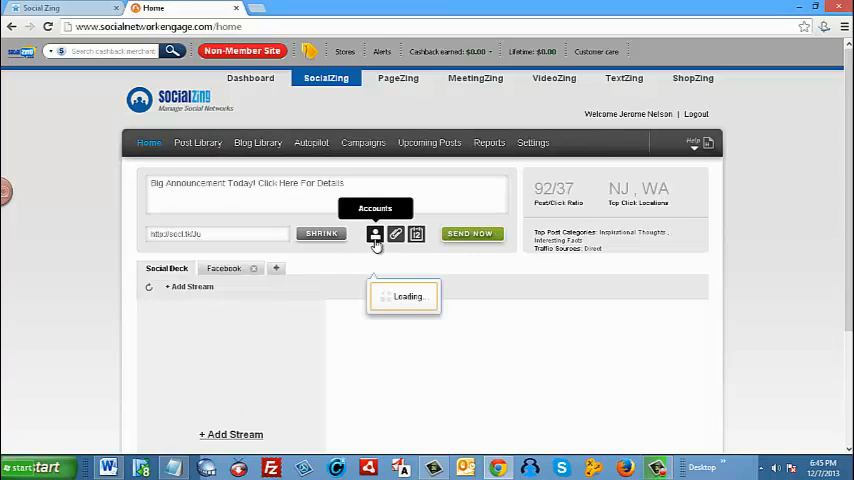
{"action": "left_click", "coordinate": [376, 232]}
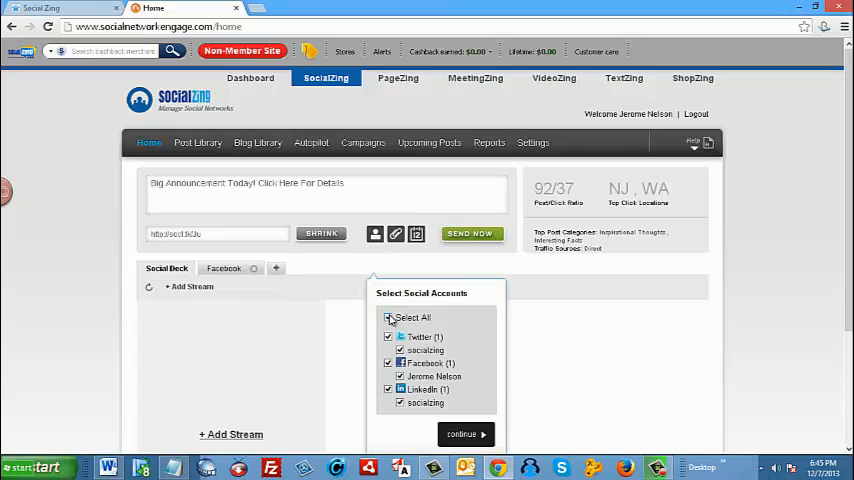
{"action": "left_click", "coordinate": [388, 316]}
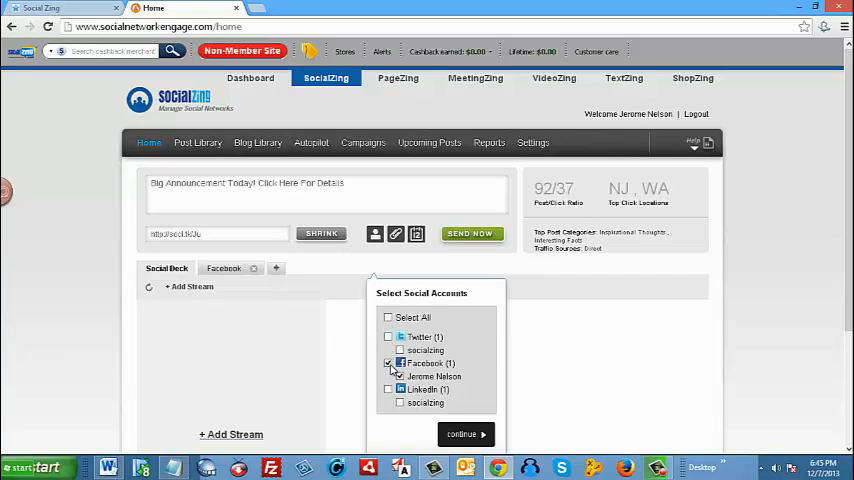
{"action": "left_click", "coordinate": [388, 336]}
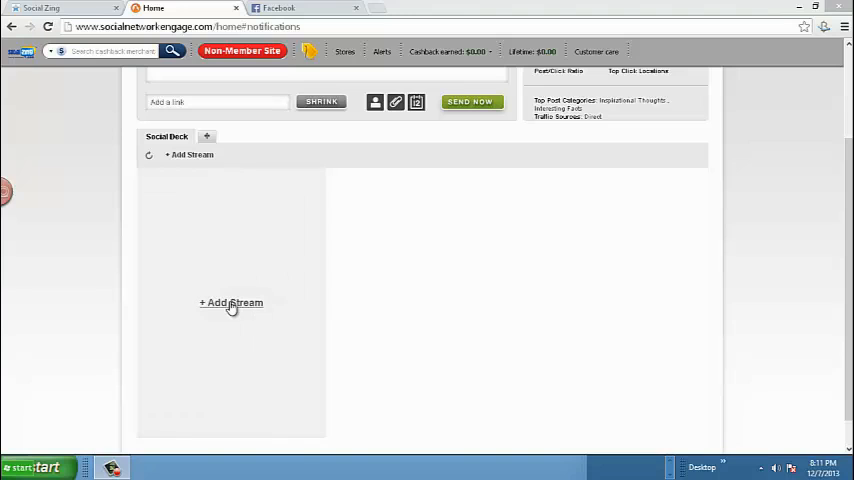
- Add a new Twitter Home Feed stream for the socializing account to the SocialDeck
{"action": "left_click", "coordinate": [232, 302]}
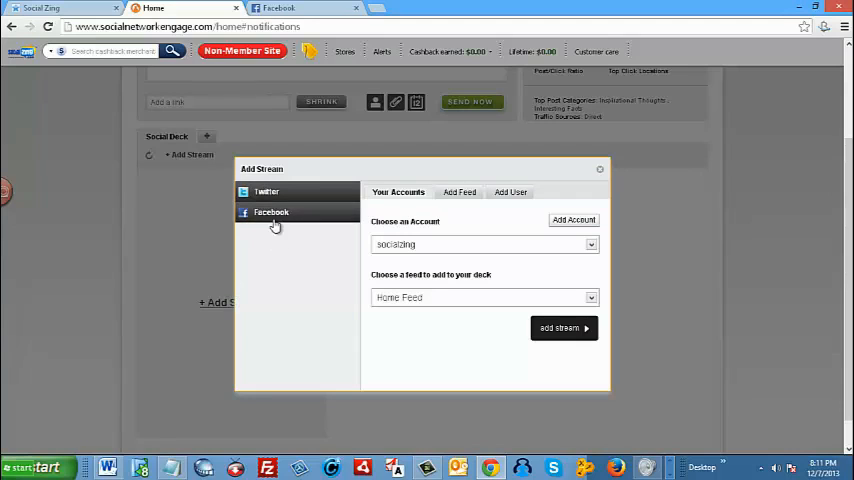
{"action": "left_click", "coordinate": [268, 192]}
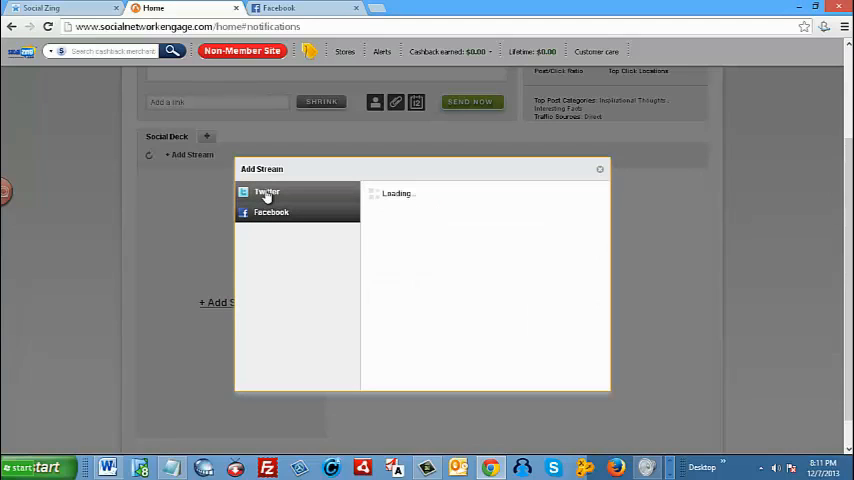
{"action": "left_click", "coordinate": [268, 192]}
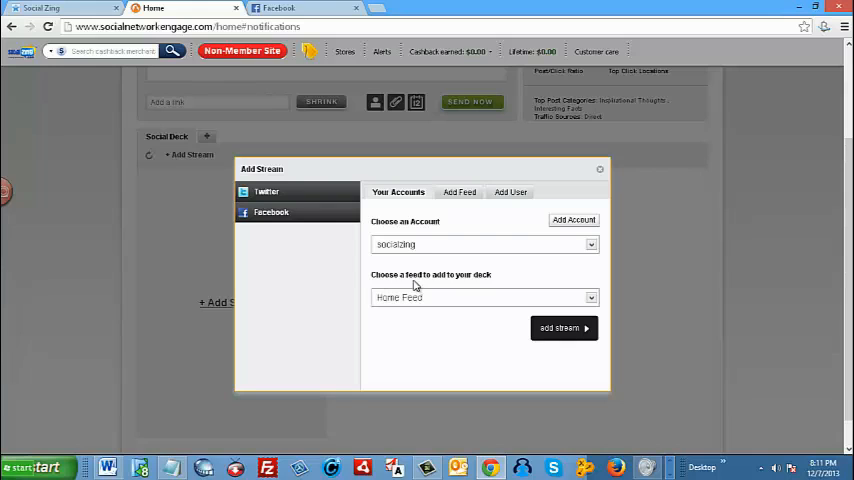
{"action": "mouse_move", "coordinate": [576, 296]}
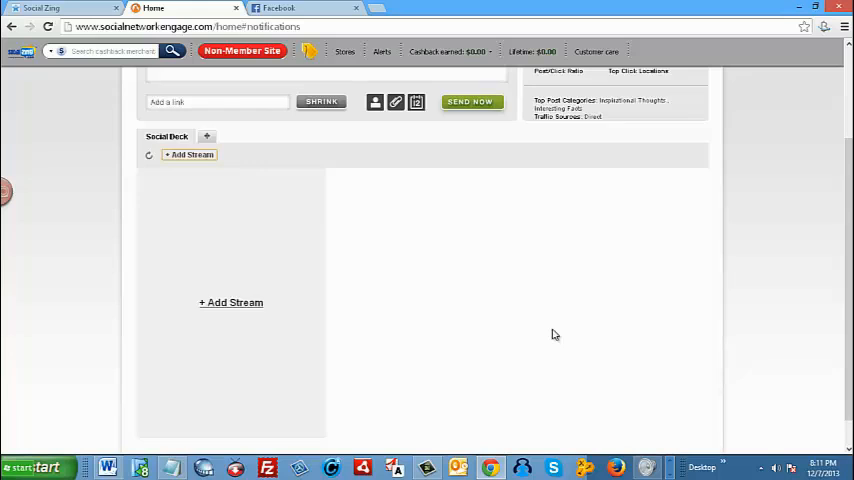
{"action": "left_click", "coordinate": [190, 156]}
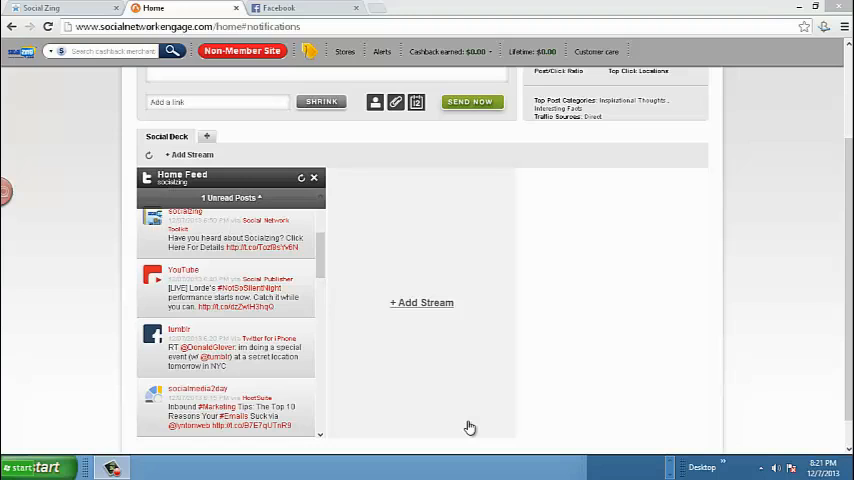
{"action": "mouse_move", "coordinate": [398, 376]}
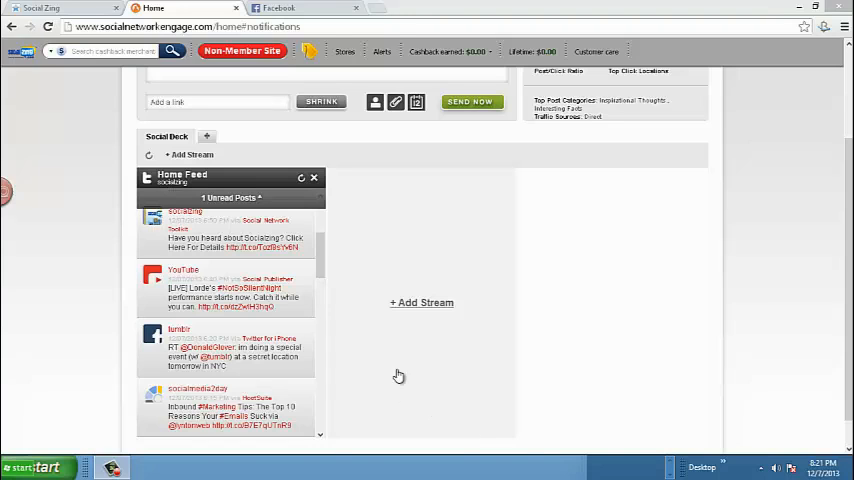
{"action": "left_click", "coordinate": [420, 302]}
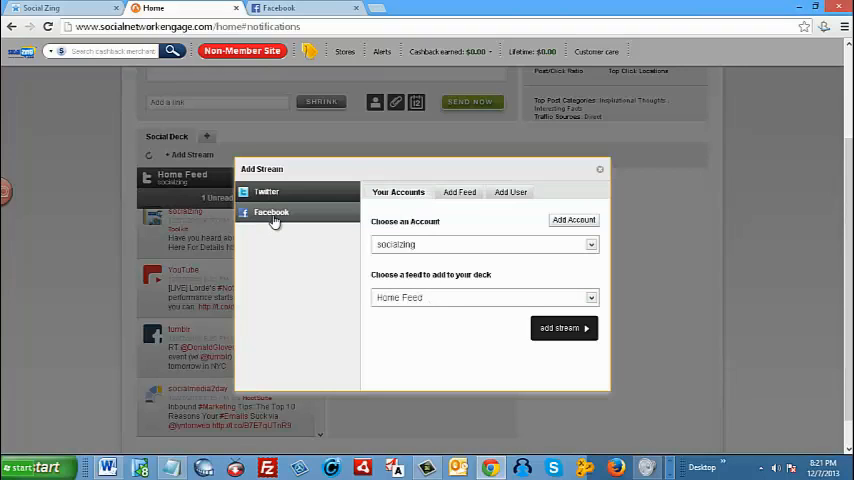
{"action": "left_click", "coordinate": [270, 212]}
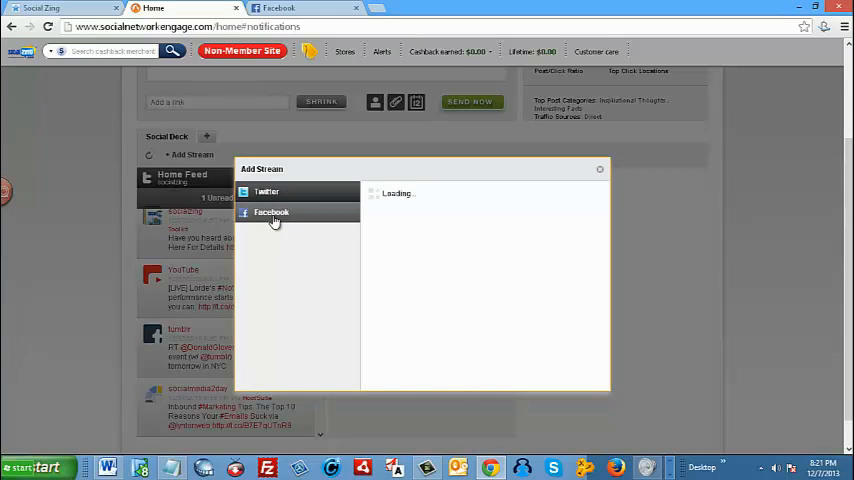
{"action": "left_click", "coordinate": [272, 212]}
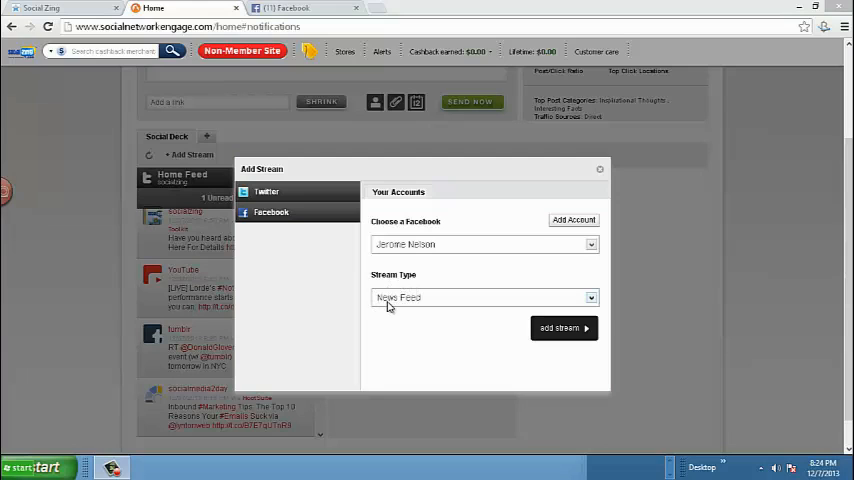
{"action": "mouse_move", "coordinate": [588, 306]}
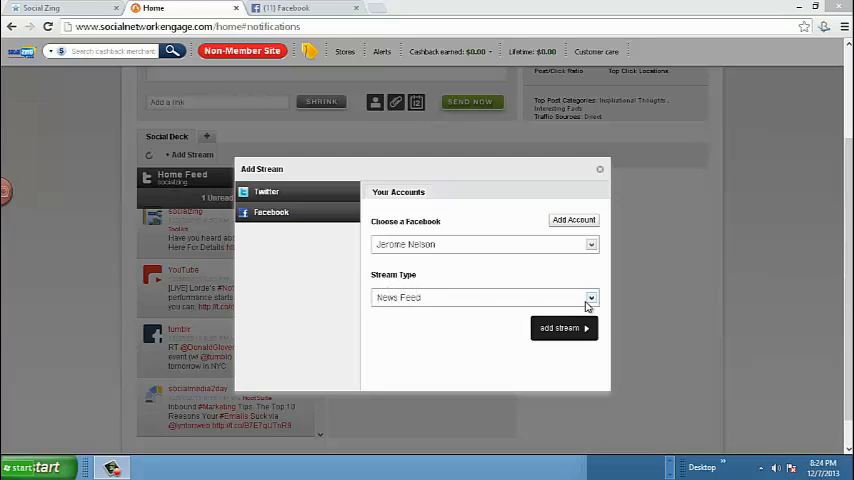
{"action": "left_click", "coordinate": [590, 296]}
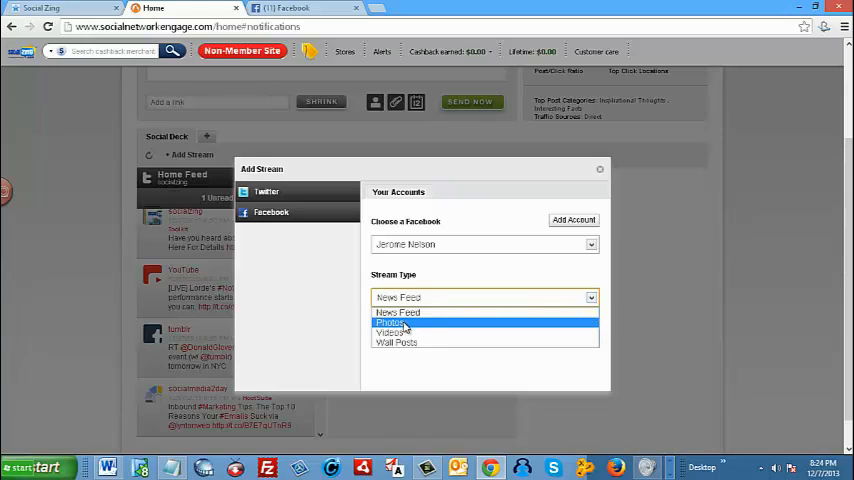
{"action": "mouse_move", "coordinate": [410, 342]}
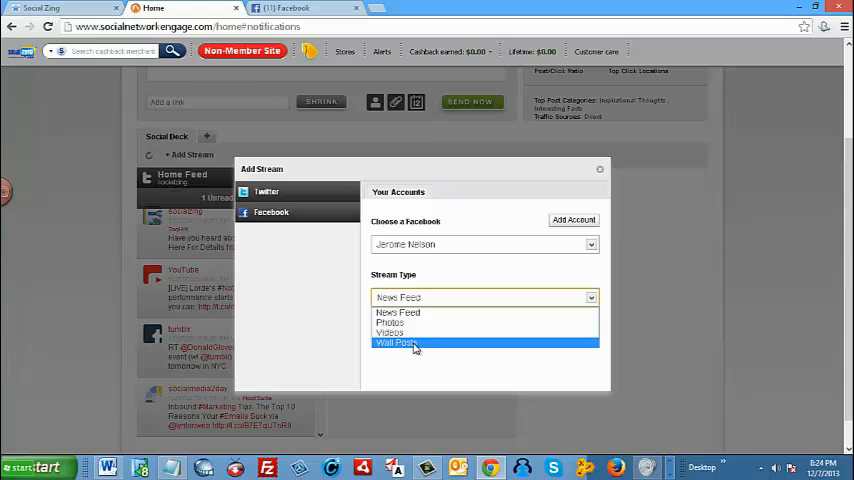
{"action": "left_click", "coordinate": [390, 332]}
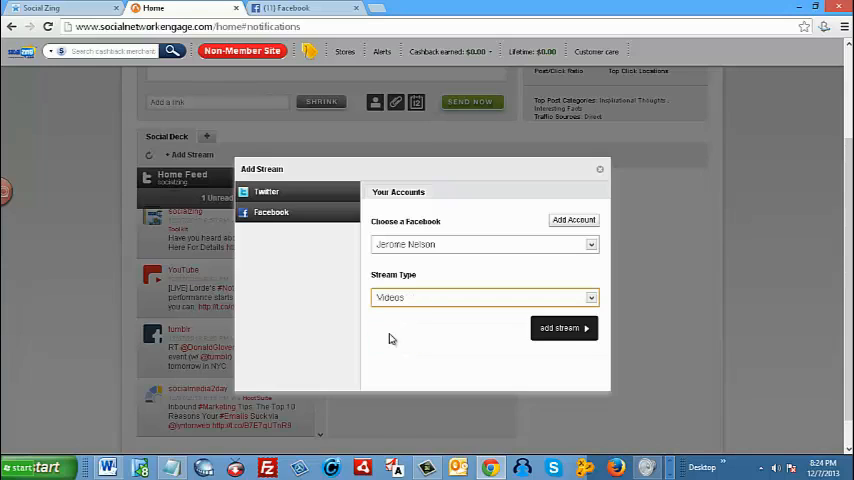
{"action": "left_click", "coordinate": [564, 328]}
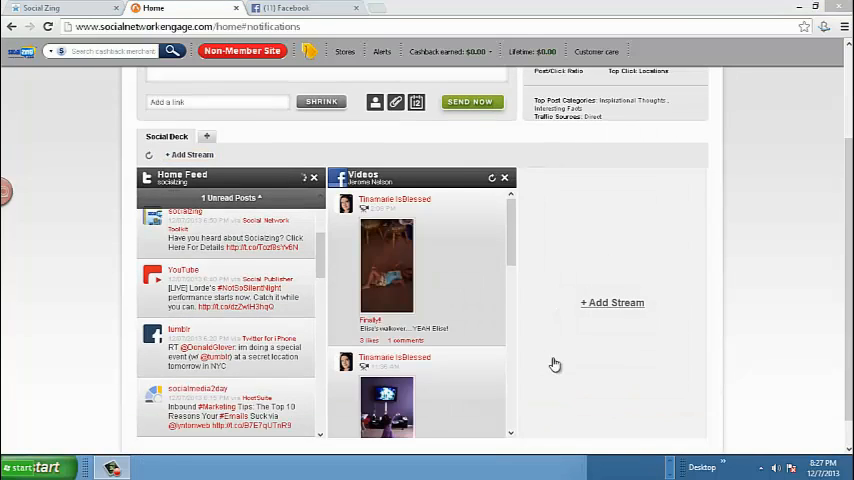
{"action": "scroll", "scroll_direction": "down", "scroll_amount": 3}
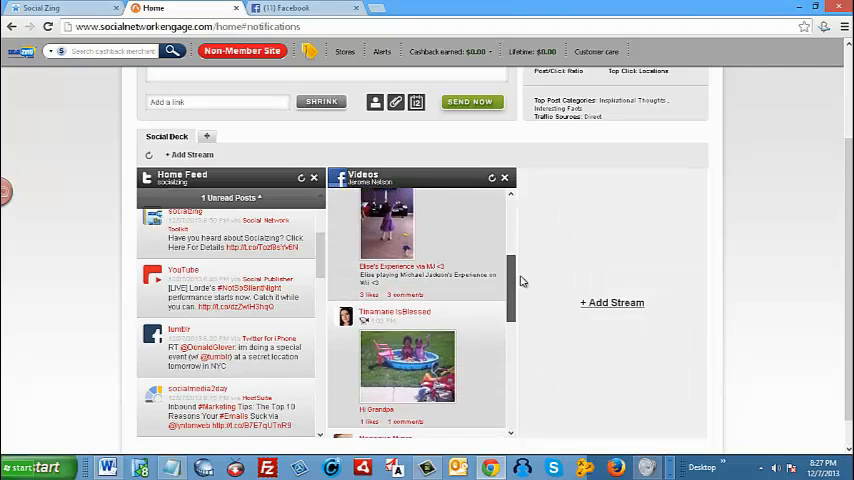
{"action": "scroll", "scroll_direction": "down", "scroll_amount": 3}
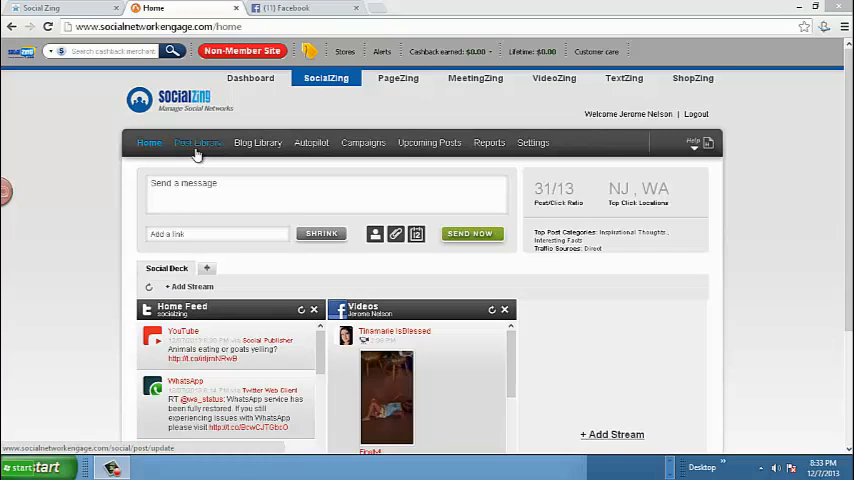
- Show the Health and Wellness quotes in the Social Library and browse through them
{"action": "left_click", "coordinate": [256, 142]}
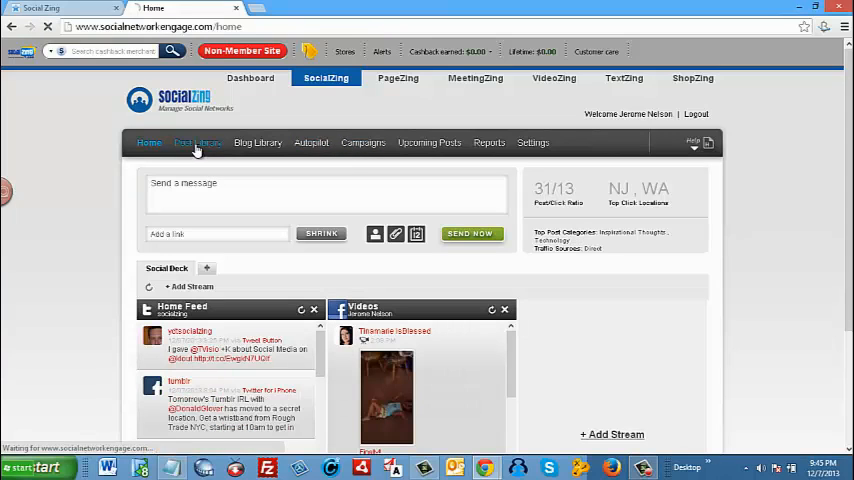
{"action": "left_click", "coordinate": [198, 142]}
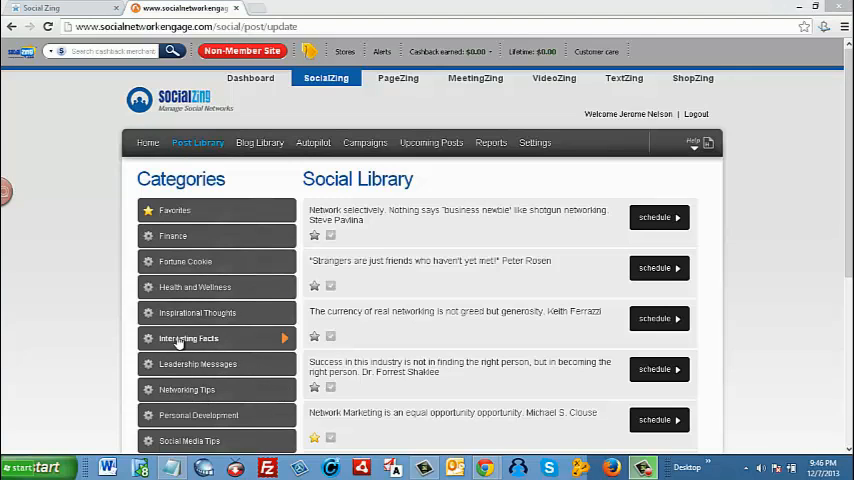
{"action": "left_click", "coordinate": [196, 288]}
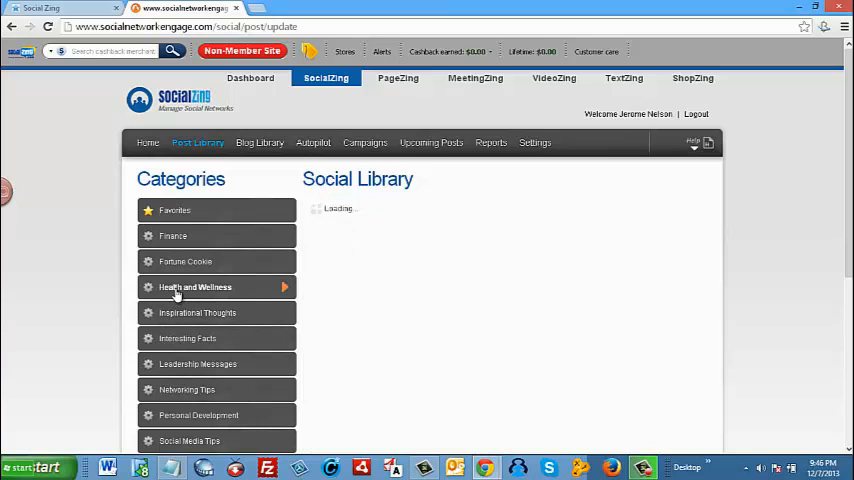
{"action": "left_click", "coordinate": [196, 288]}
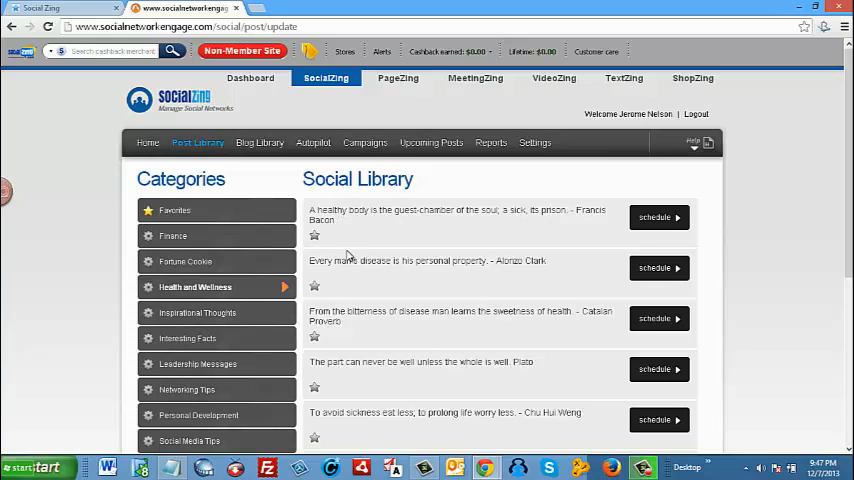
{"action": "scroll", "scroll_direction": "down", "scroll_amount": 3}
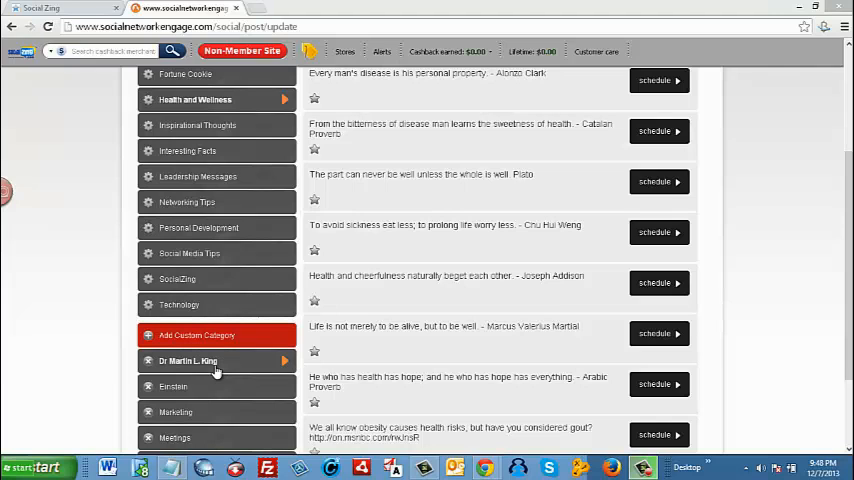
- Create and save a custom library category named Video Marketing
{"action": "scroll", "scroll_direction": "down", "scroll_amount": 3}
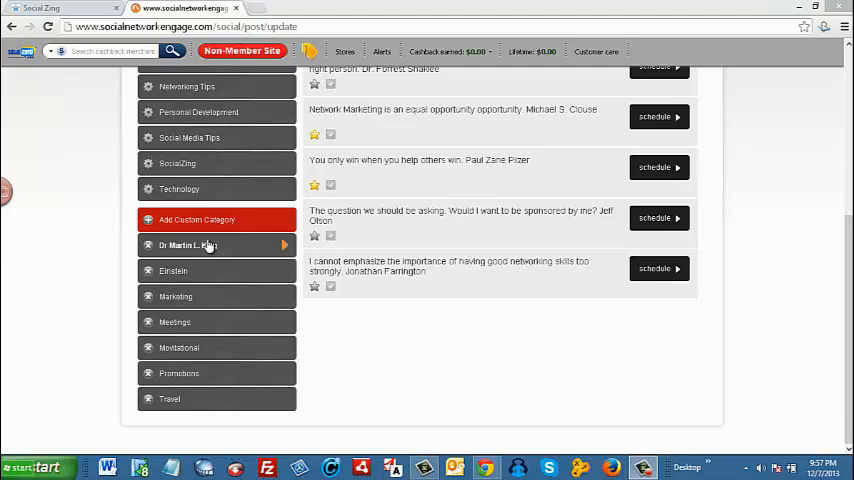
{"action": "left_click", "coordinate": [196, 220]}
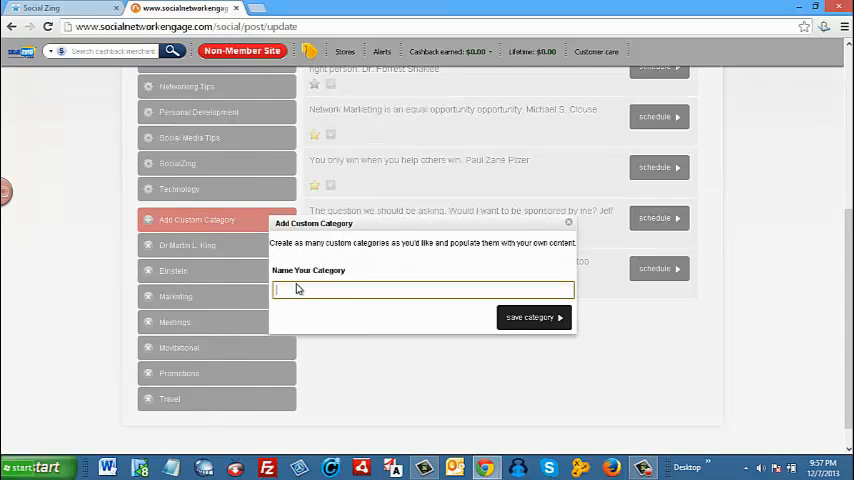
{"action": "type", "text": "Video Marketing"}
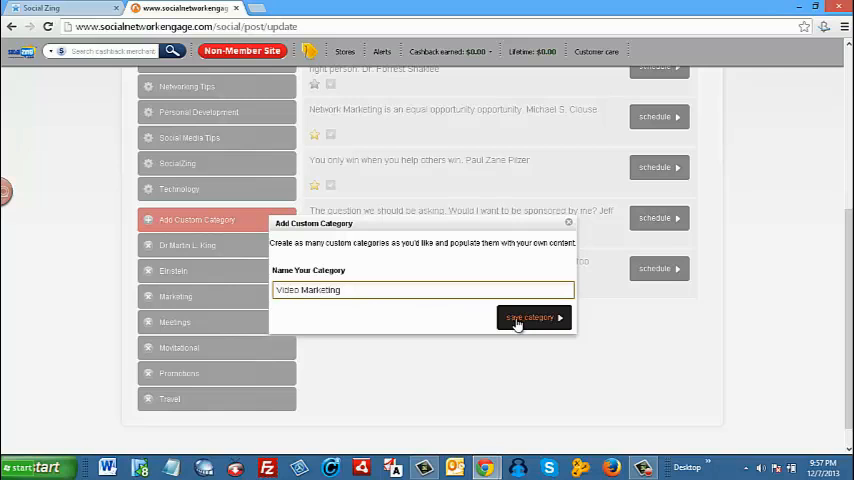
{"action": "left_click", "coordinate": [532, 316]}
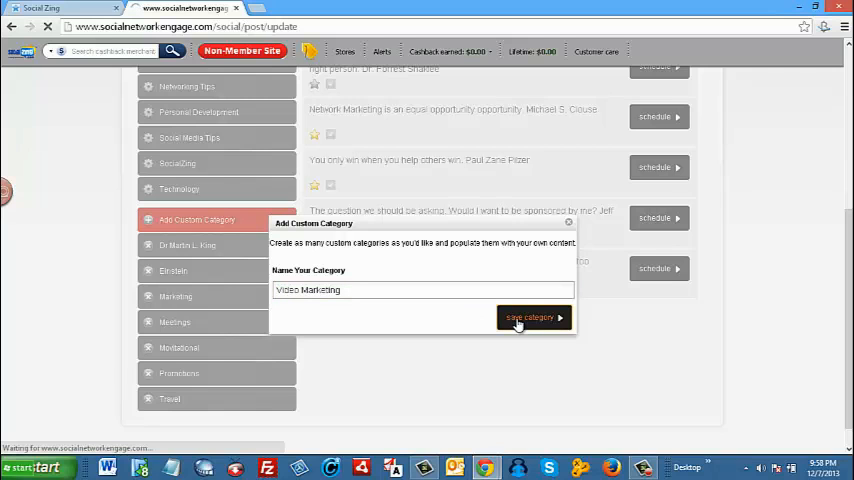
{"action": "left_click", "coordinate": [530, 316]}
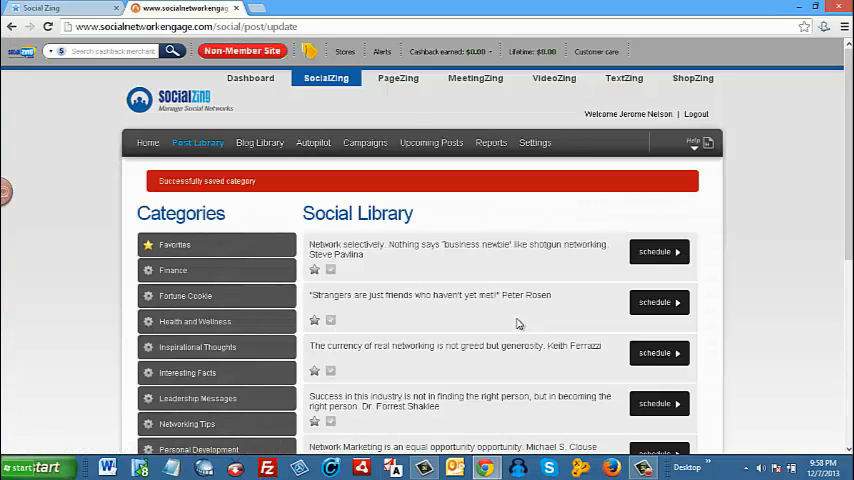
- Save the post 'SocialZing has the perfect tool for Video Marketing!' in that category
{"action": "scroll", "scroll_direction": "down", "scroll_amount": 3}
{"action": "type", "text": "SocialZing has the perfect tool for Video Marketing!"}
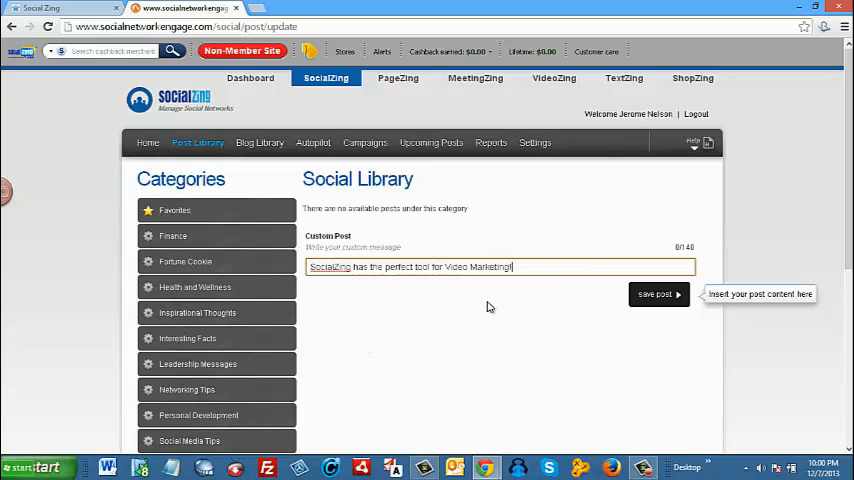
{"action": "left_click", "coordinate": [656, 294]}
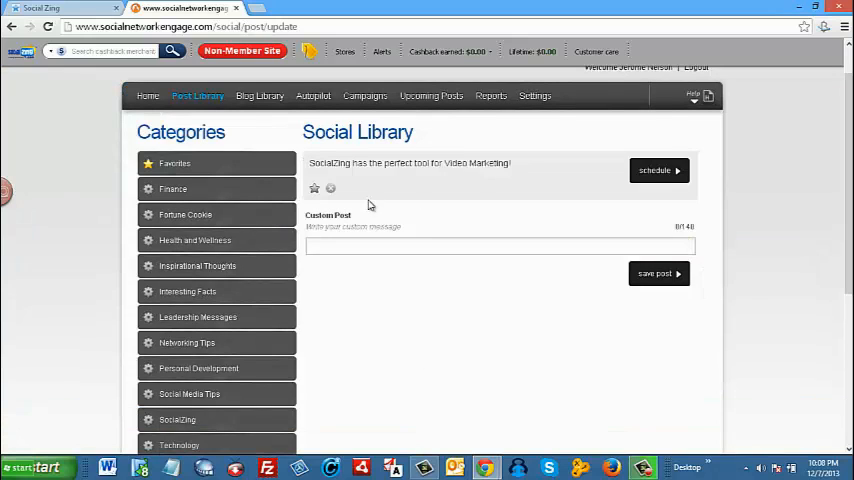
{"action": "mouse_move", "coordinate": [430, 178]}
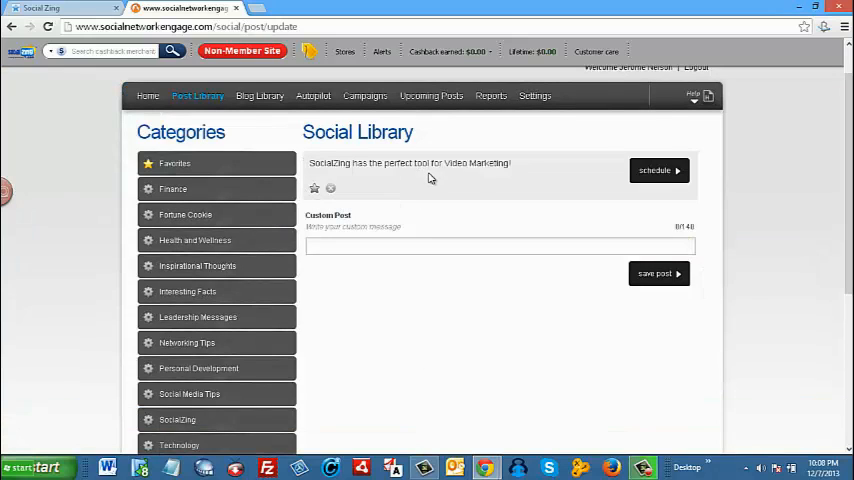
{"action": "mouse_move", "coordinate": [336, 198]}
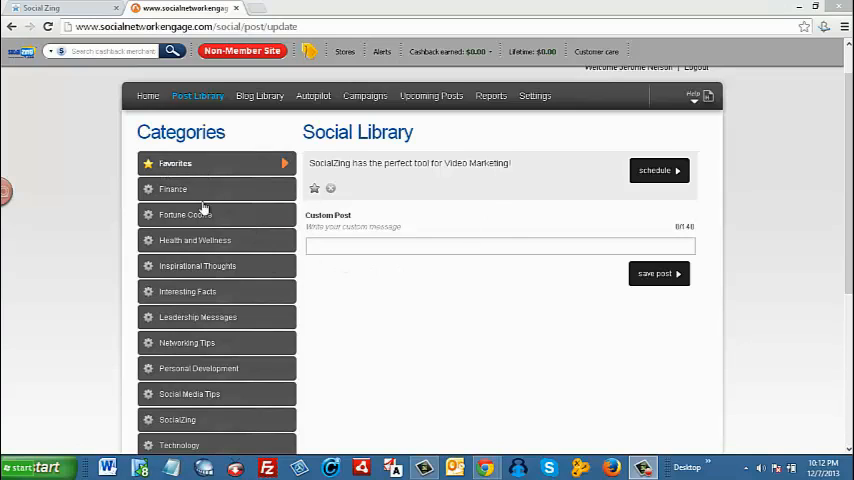
{"action": "left_click", "coordinate": [330, 188]}
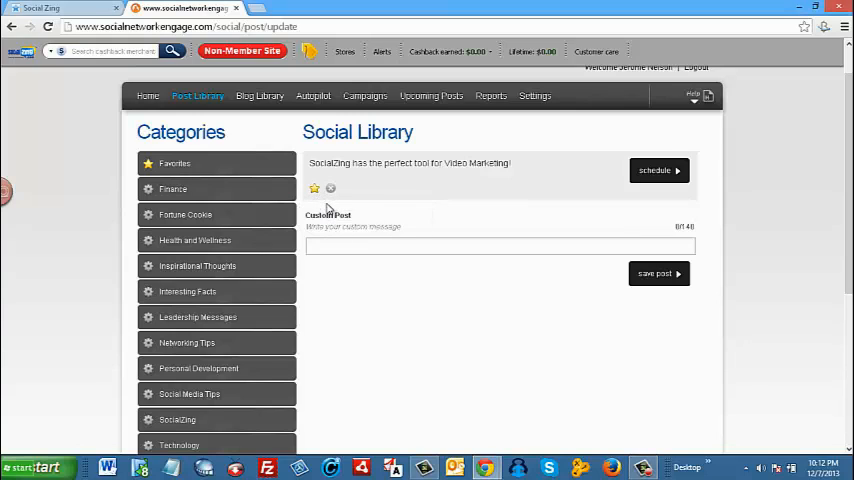
{"action": "mouse_move", "coordinate": [568, 192]}
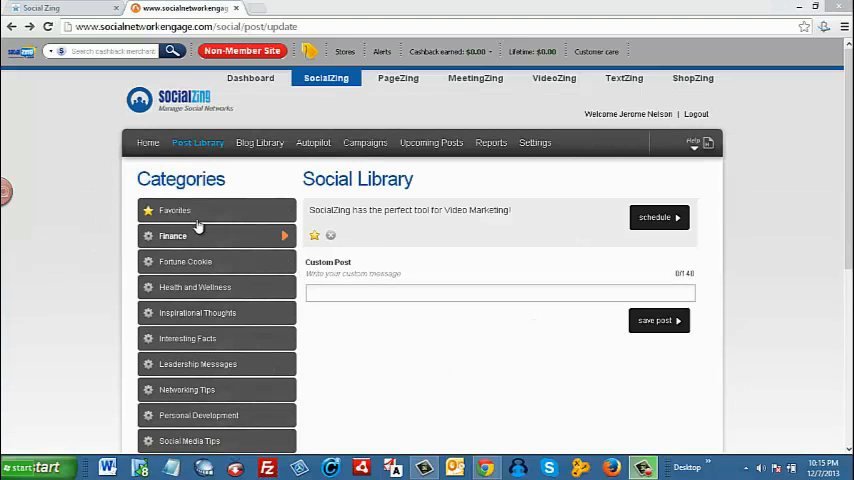
{"action": "left_click", "coordinate": [176, 210]}
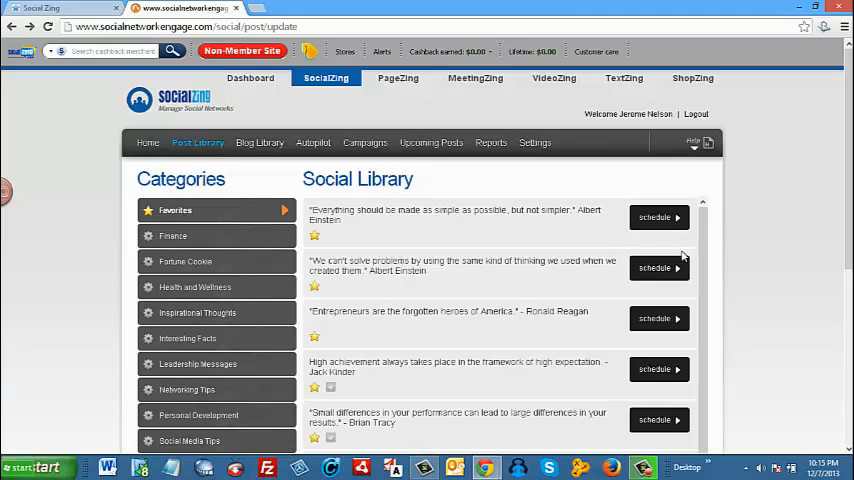
{"action": "scroll", "scroll_direction": "down", "scroll_amount": 3}
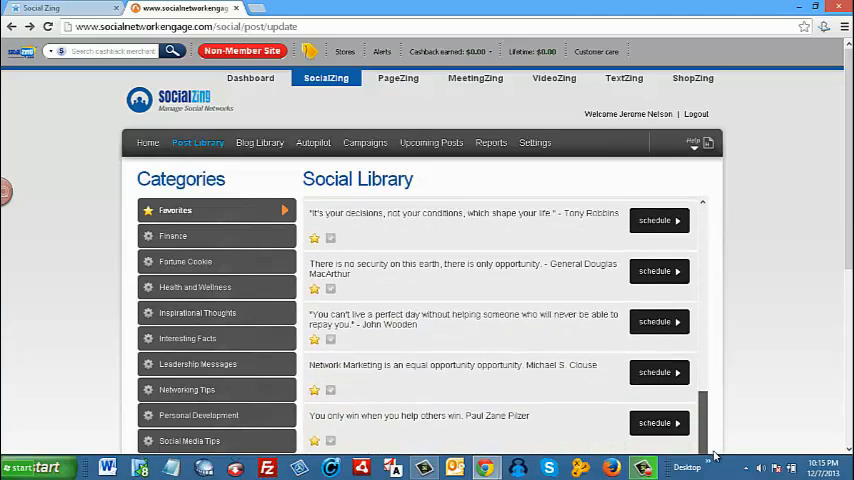
{"action": "scroll", "scroll_direction": "down", "scroll_amount": 3}
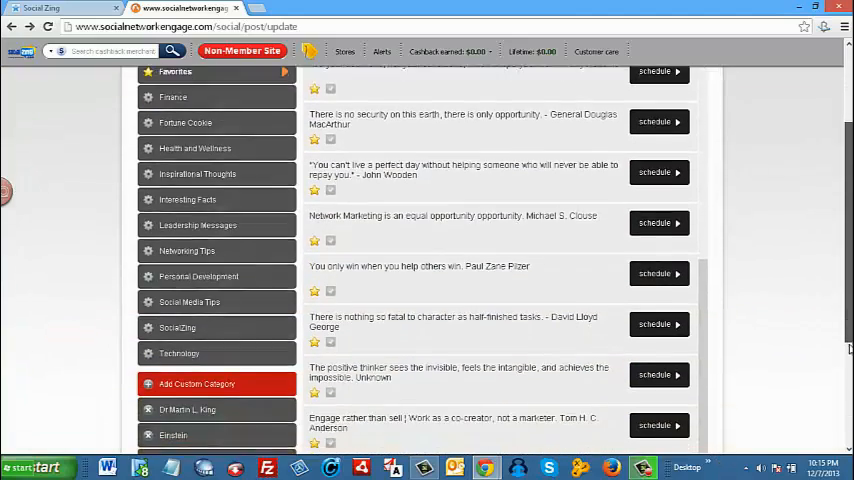
{"action": "scroll", "scroll_direction": "down", "scroll_amount": 3}
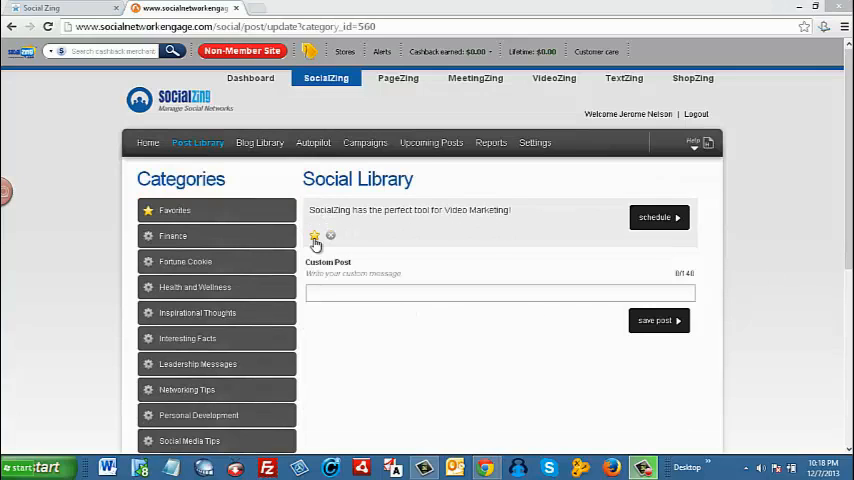
{"action": "mouse_move", "coordinate": [330, 236]}
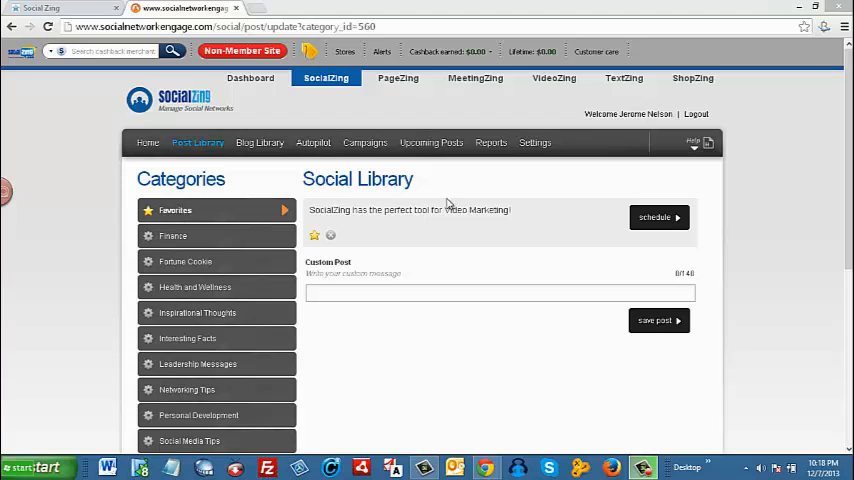
{"action": "scroll", "scroll_direction": "down", "scroll_amount": 3}
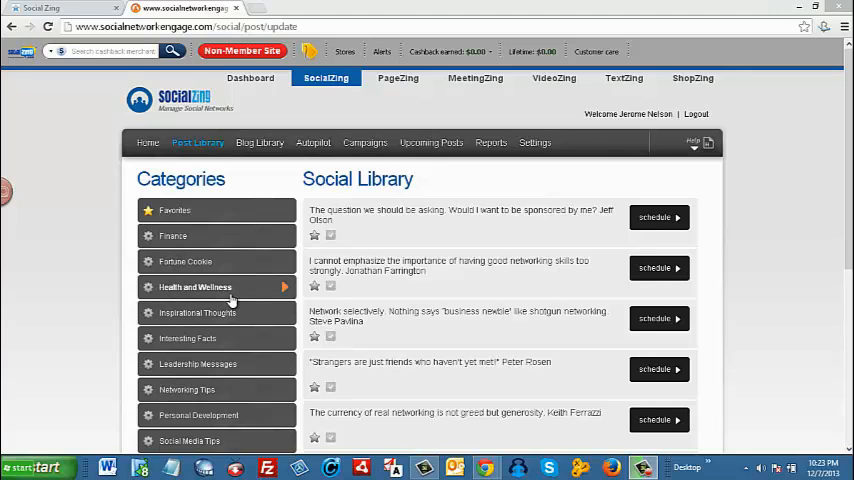
{"action": "mouse_move", "coordinate": [222, 300]}
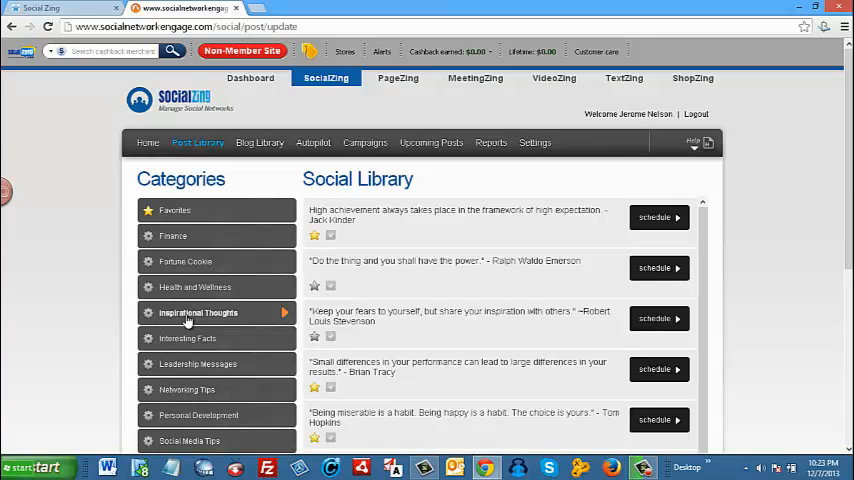
- Choose schedule on the Tony Robbins decisions quote under Inspirational Thoughts
{"action": "scroll", "scroll_direction": "down", "scroll_amount": 3}
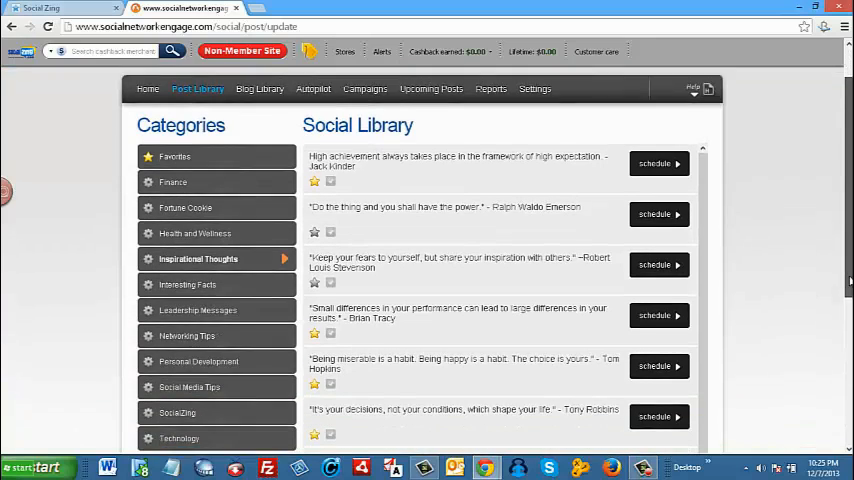
{"action": "scroll", "scroll_direction": "down", "scroll_amount": 3}
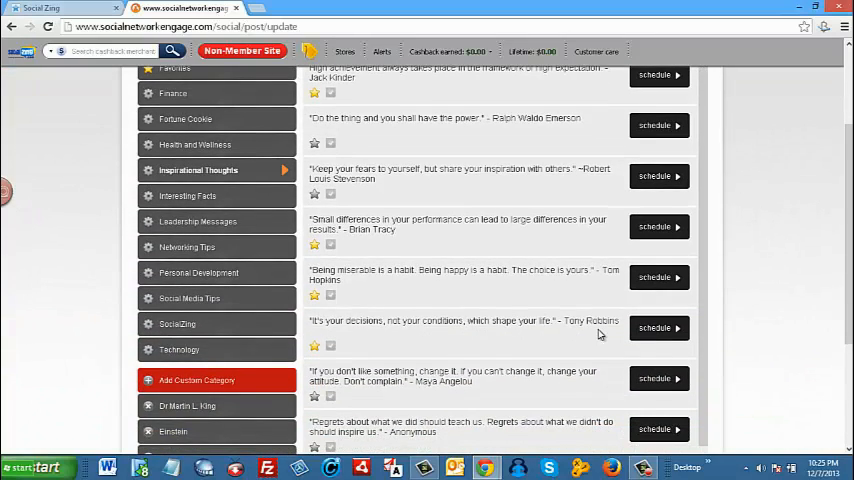
{"action": "left_click", "coordinate": [658, 328]}
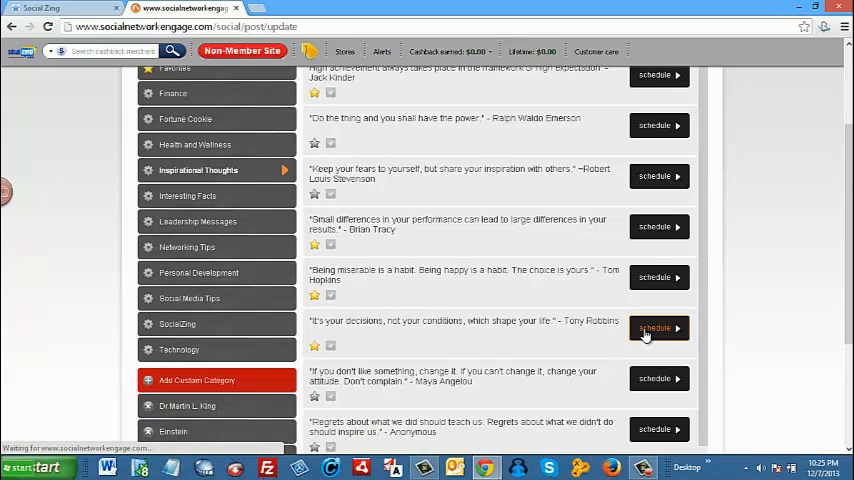
{"action": "left_click", "coordinate": [654, 328]}
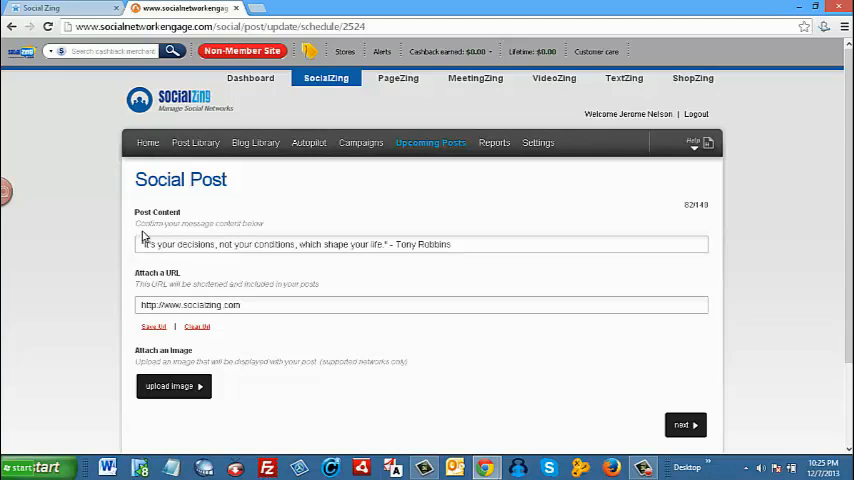
{"action": "mouse_move", "coordinate": [448, 260]}
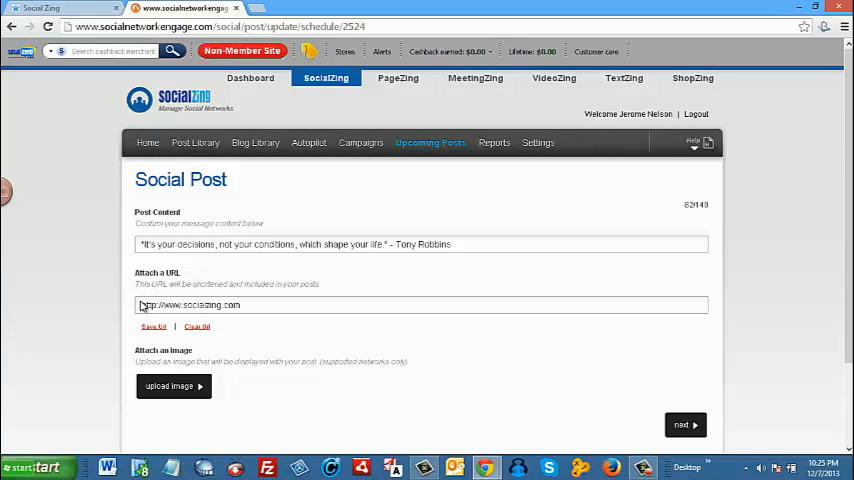
{"action": "mouse_move", "coordinate": [158, 390]}
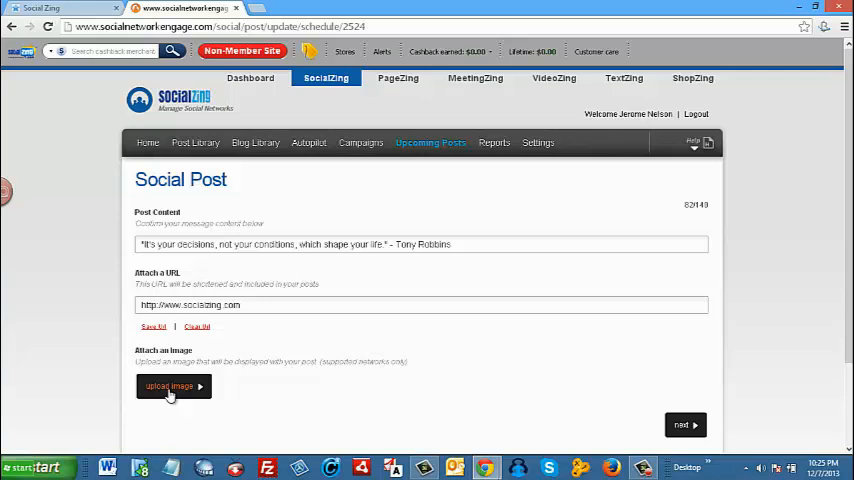
- Upload logo.jpeg with the title SocialZing as the post's attached image
{"action": "left_click", "coordinate": [170, 388]}
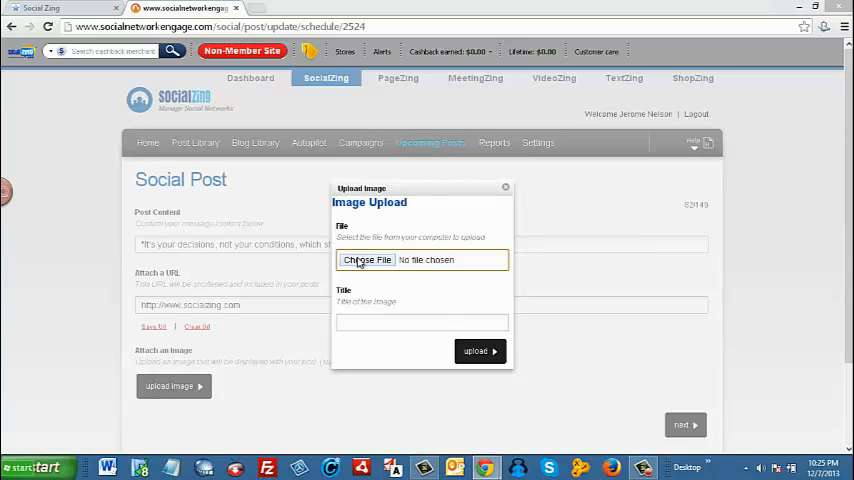
{"action": "left_click", "coordinate": [368, 260]}
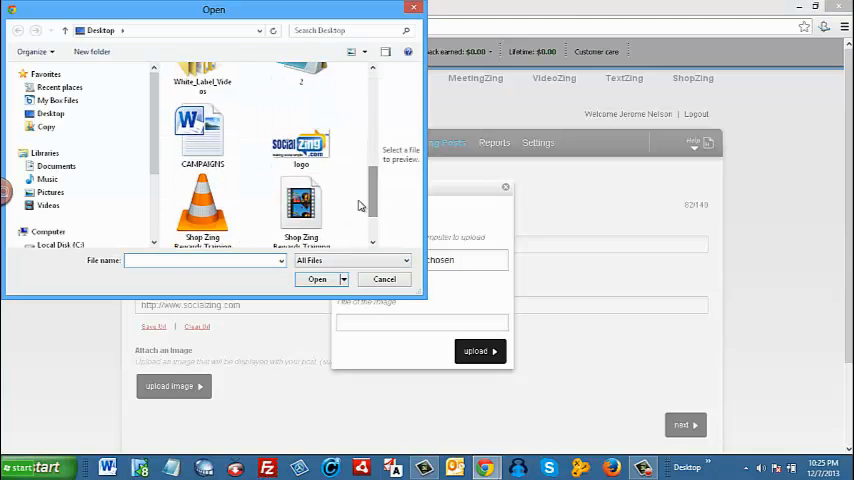
{"action": "left_click", "coordinate": [316, 280]}
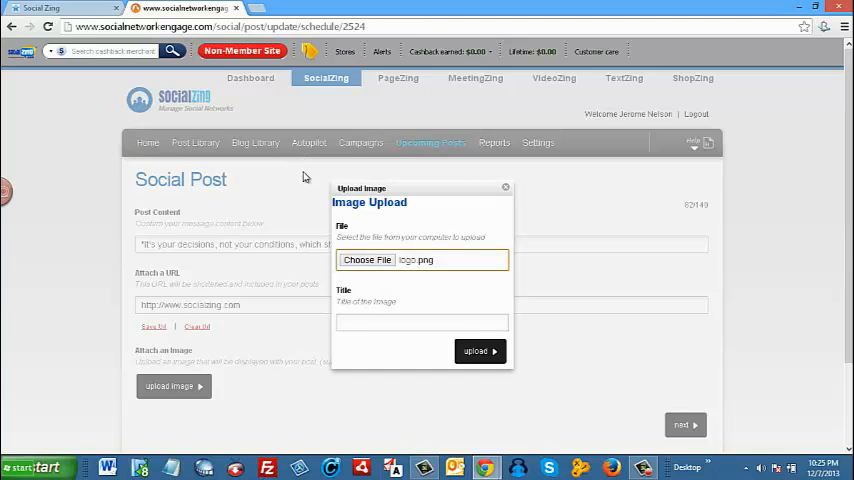
{"action": "type", "text": "s"}
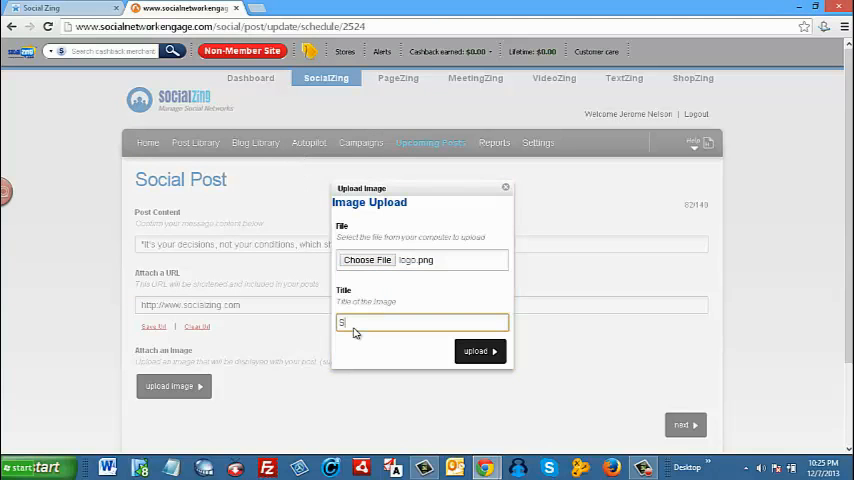
{"action": "type", "text": "ocialZing"}
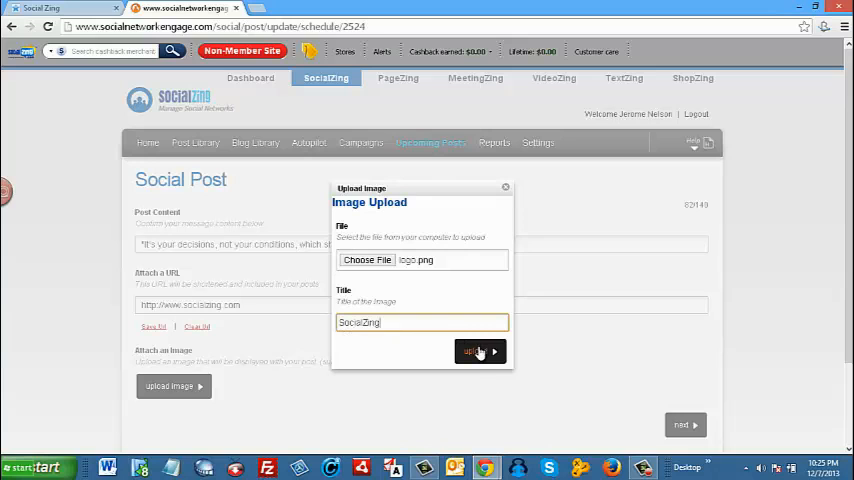
{"action": "left_click", "coordinate": [474, 352]}
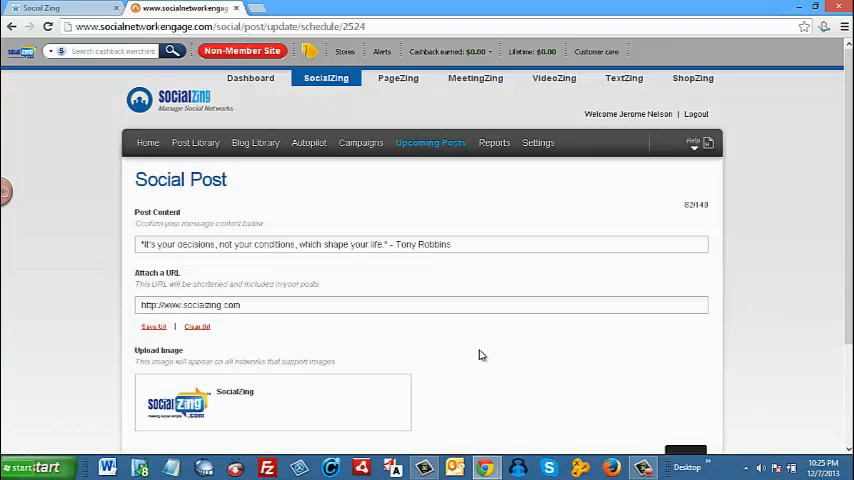
{"action": "scroll", "scroll_direction": "down", "scroll_amount": 3}
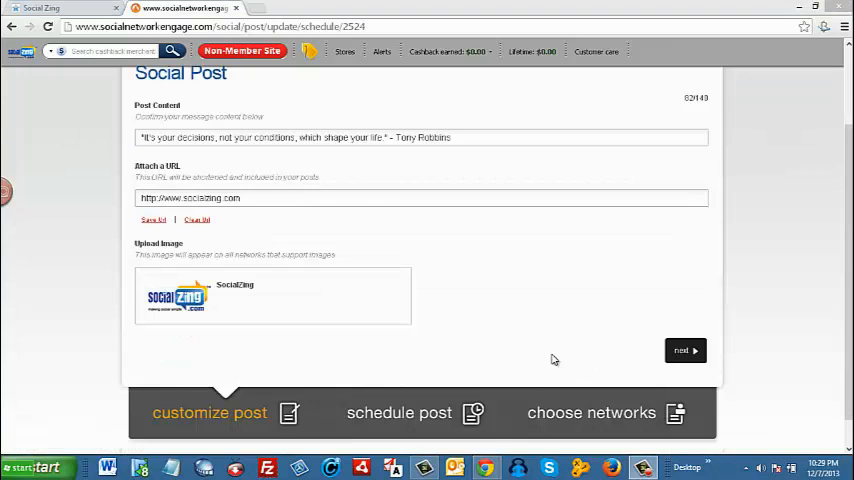
{"action": "mouse_move", "coordinate": [474, 360]}
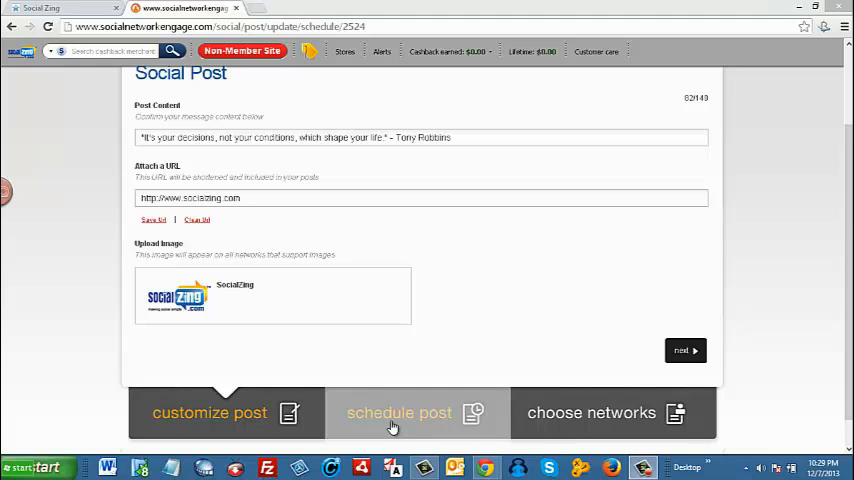
- Advance to the schedule post step, bringing up the December 2013 calendar
{"action": "left_click", "coordinate": [400, 412]}
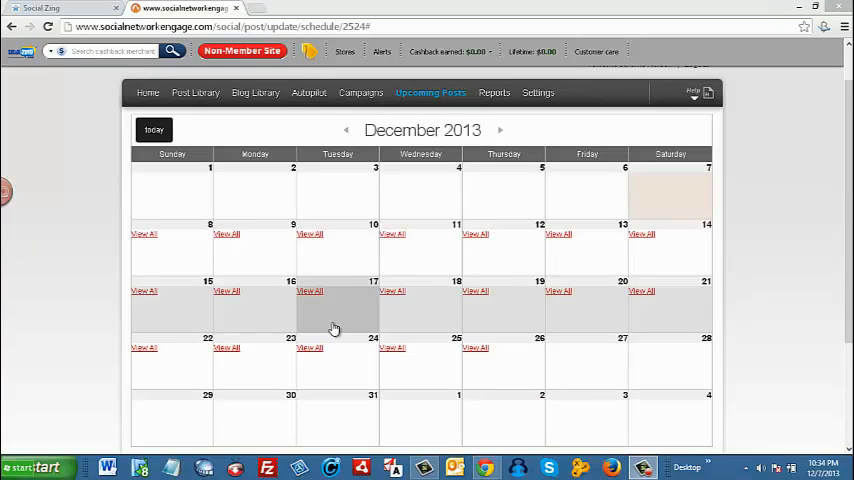
{"action": "mouse_move", "coordinate": [714, 302]}
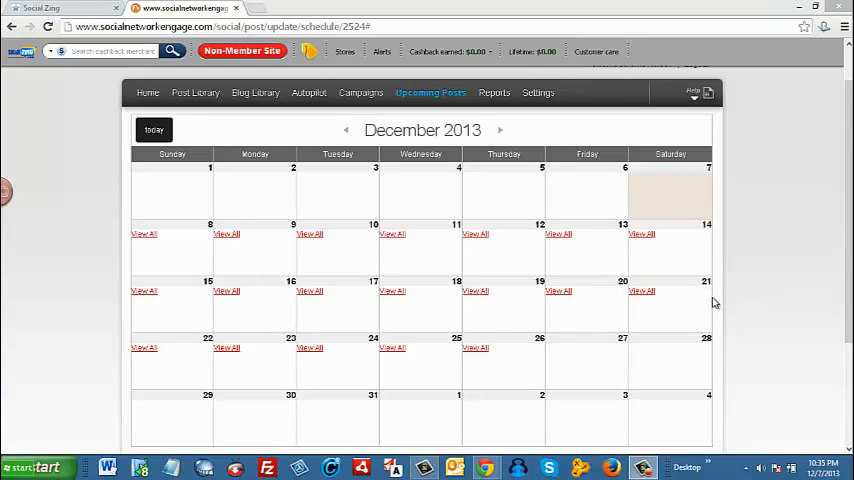
{"action": "mouse_move", "coordinate": [710, 304]}
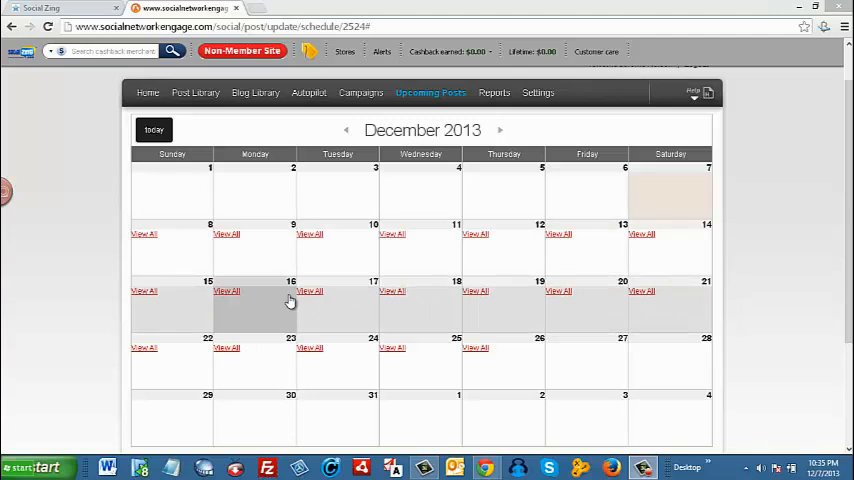
{"action": "mouse_move", "coordinate": [366, 292]}
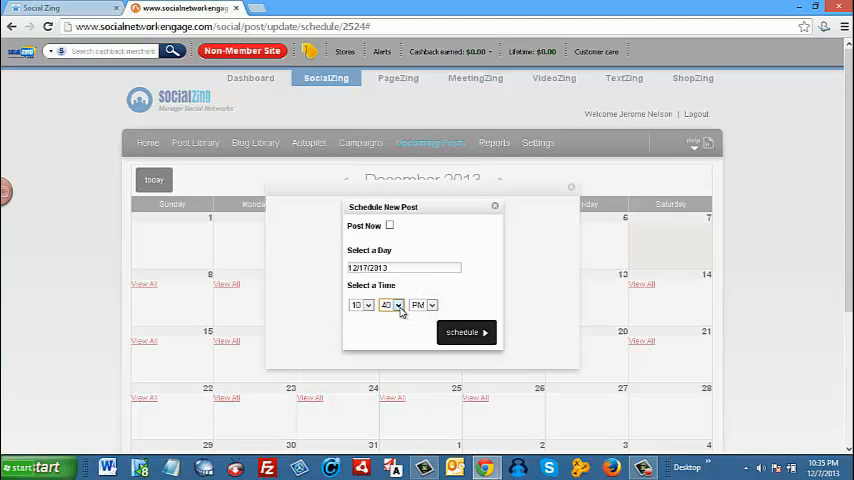
- Set the posting time to 10:05 AM on 12/17/2013 and confirm the schedule
{"action": "left_click", "coordinate": [388, 304]}
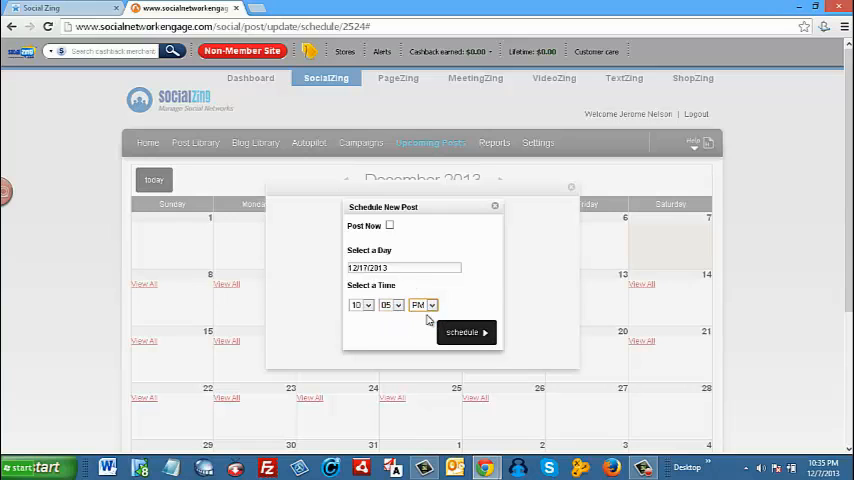
{"action": "left_click", "coordinate": [424, 304]}
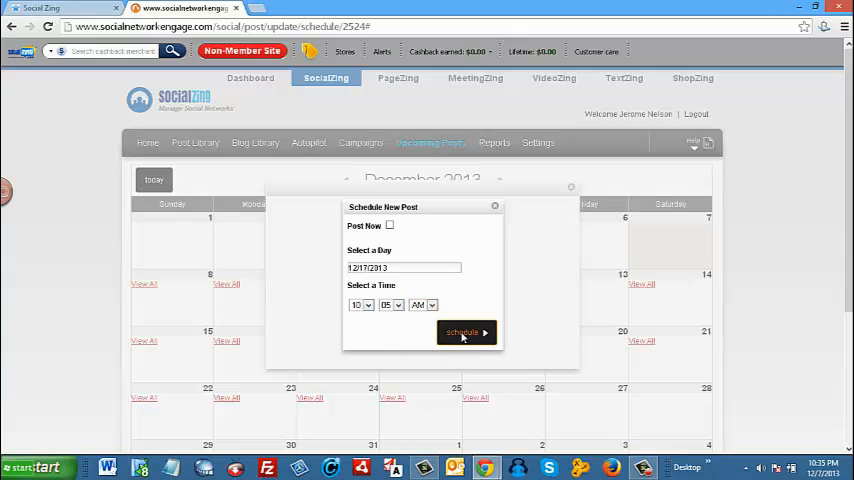
{"action": "left_click", "coordinate": [466, 332]}
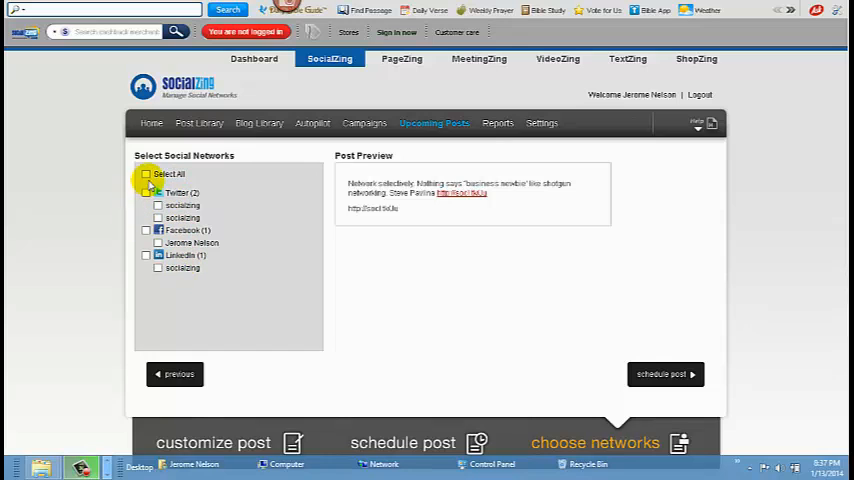
- Tick Select All for the Twitter, Facebook and LinkedIn accounts and schedule the post
{"action": "left_click", "coordinate": [146, 174]}
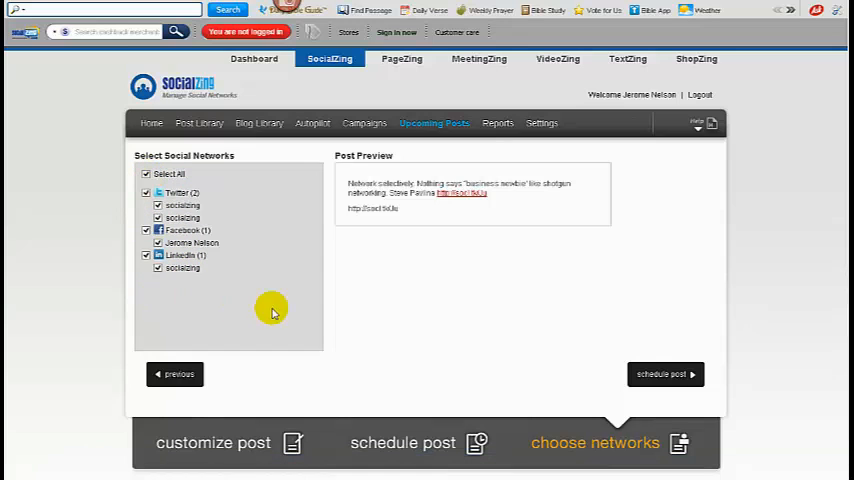
{"action": "mouse_move", "coordinate": [600, 364]}
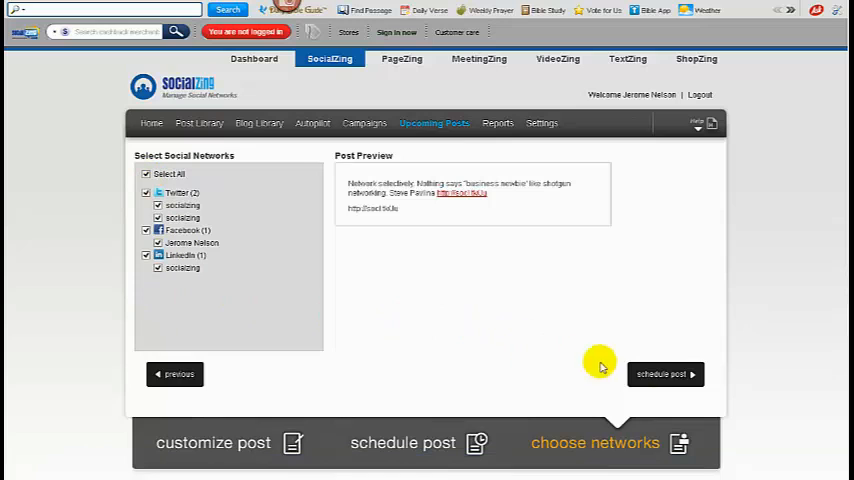
{"action": "left_click", "coordinate": [664, 374]}
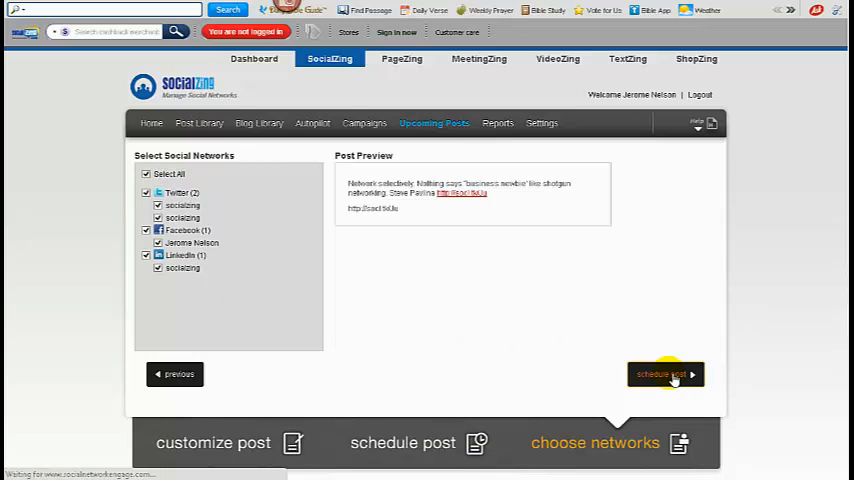